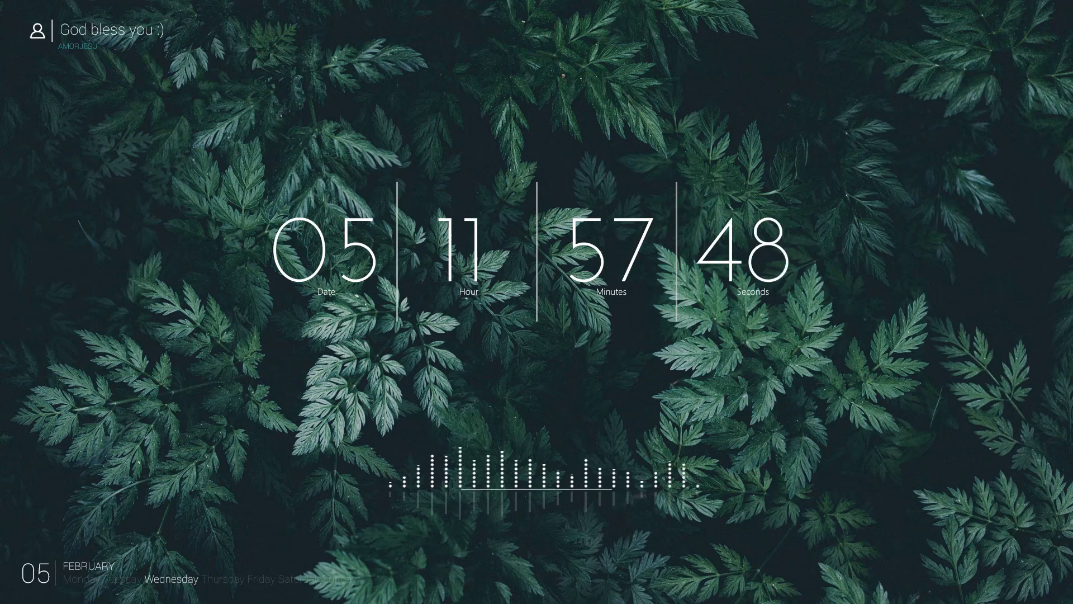
# - Open Amorjesu Brushes.abr from the Amorjesu Photoshop Action folder through File > Open
pyautogui.click(540, 322)
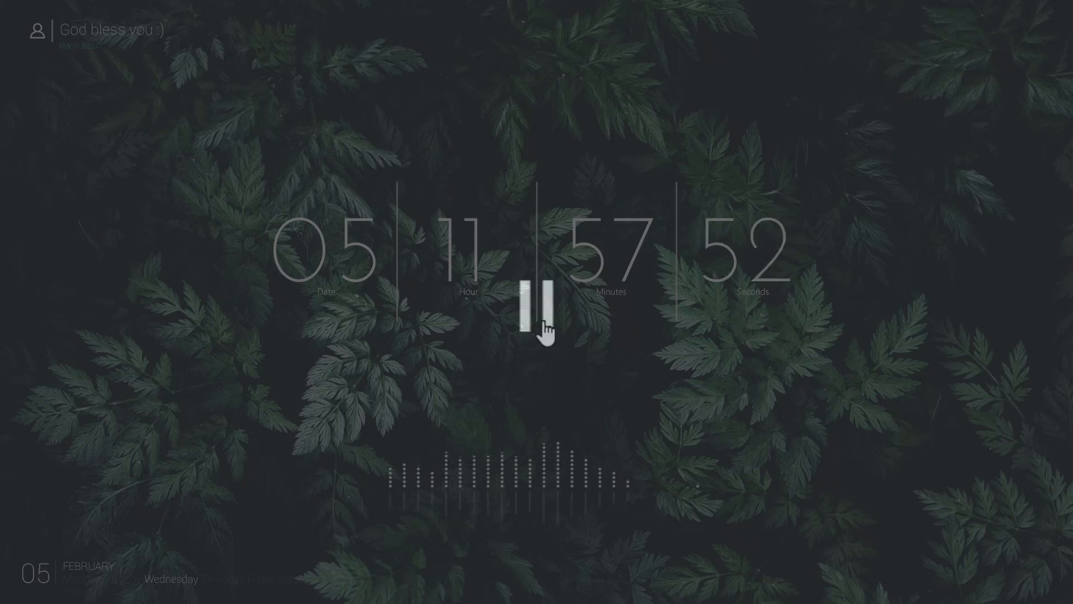
pyautogui.click(540, 315)
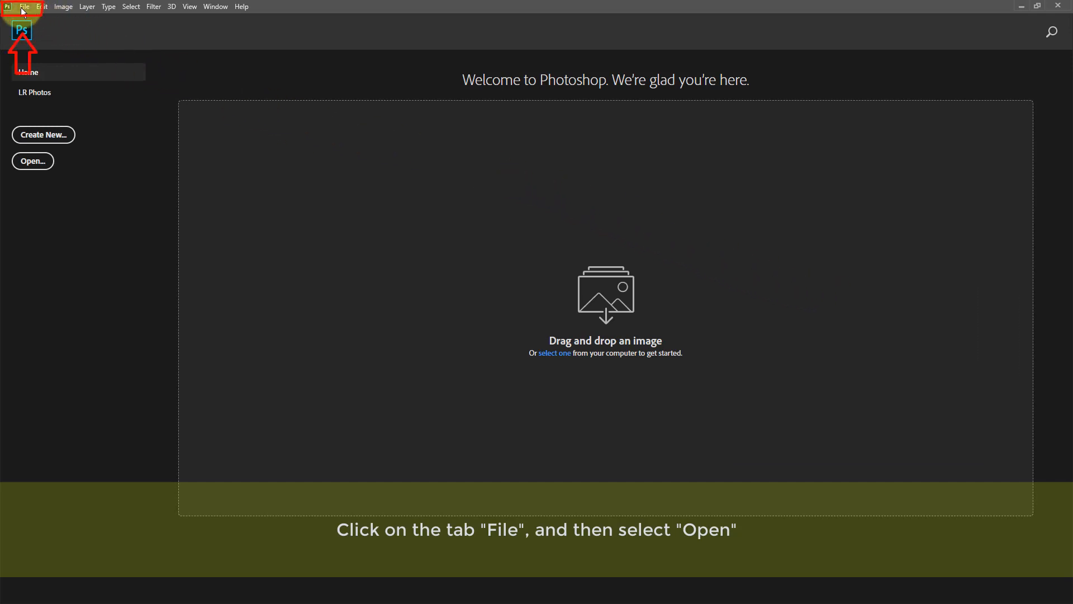
pyautogui.click(24, 6)
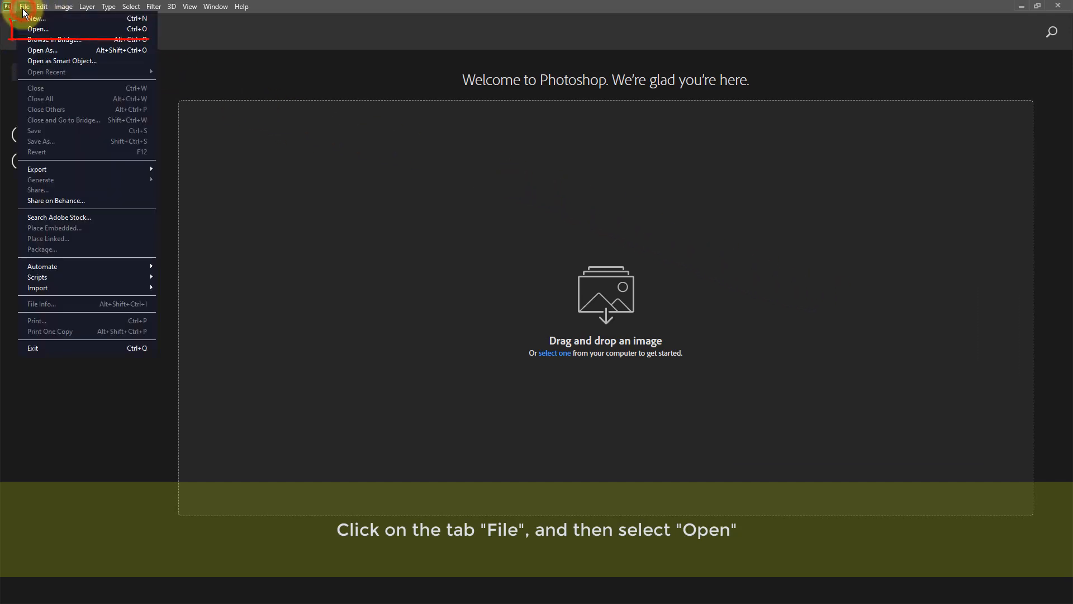
pyautogui.moveTo(38, 29)
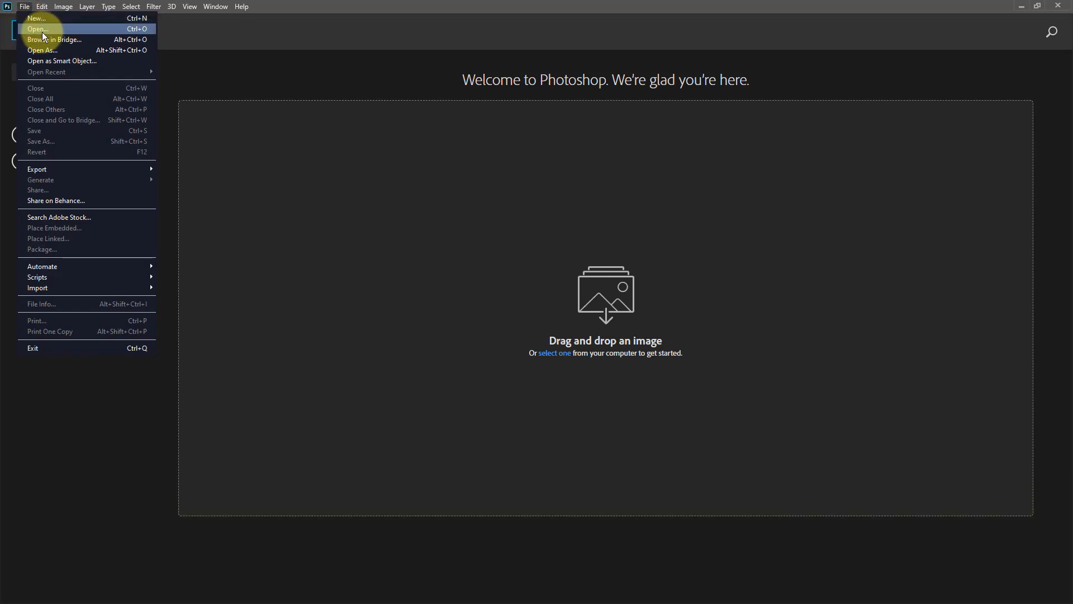
pyautogui.click(37, 29)
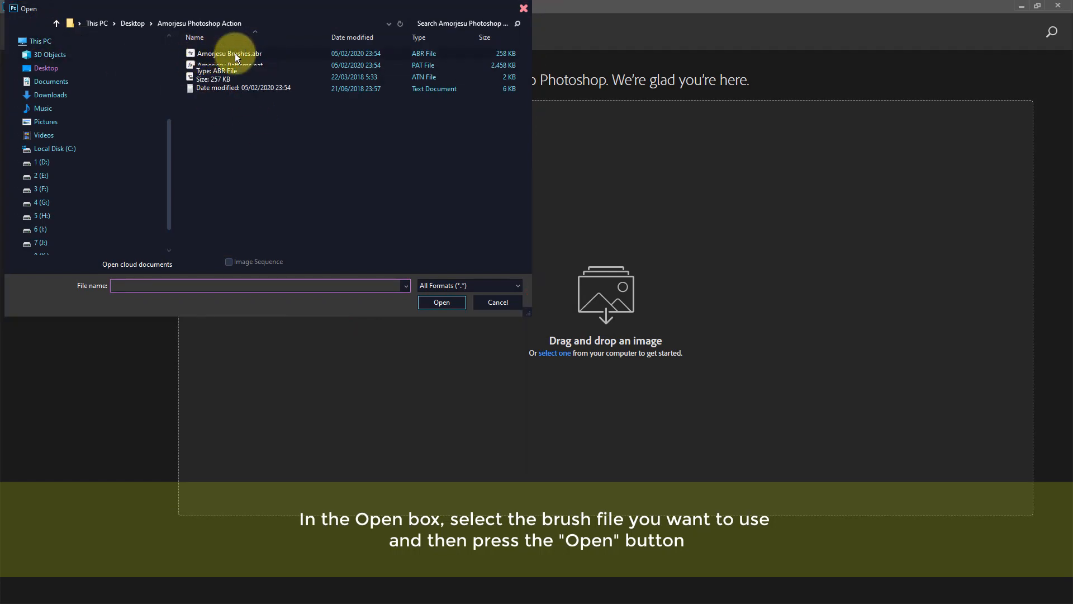
pyautogui.click(230, 53)
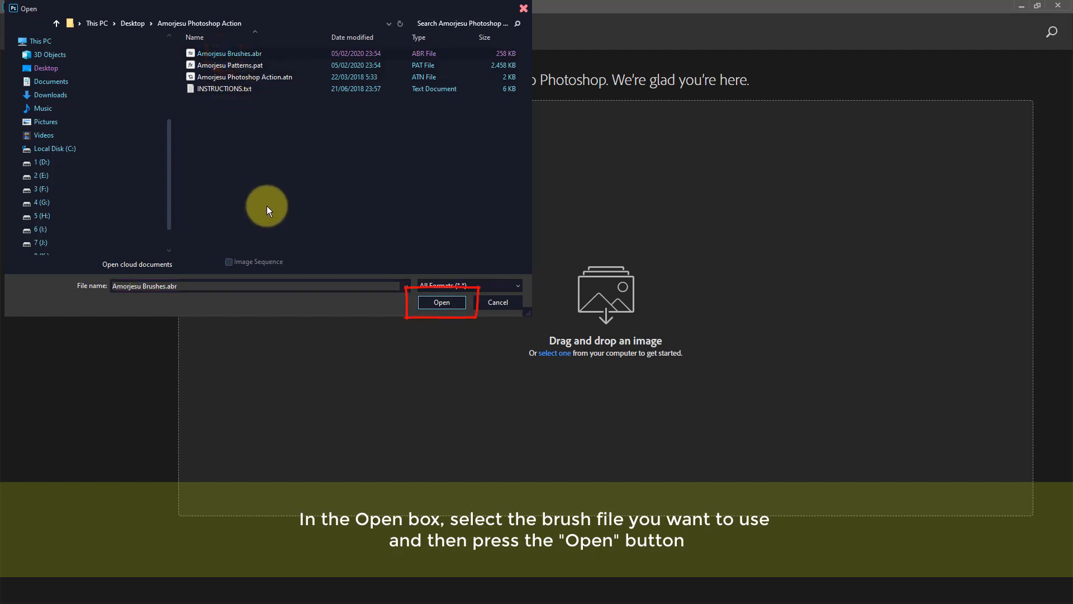
pyautogui.click(442, 302)
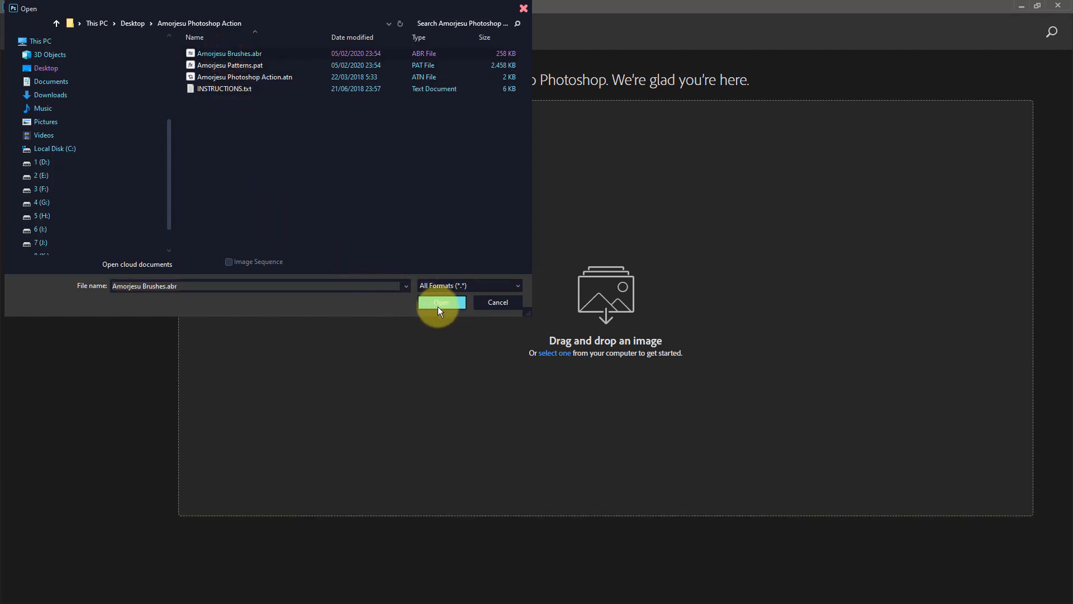
pyautogui.click(441, 302)
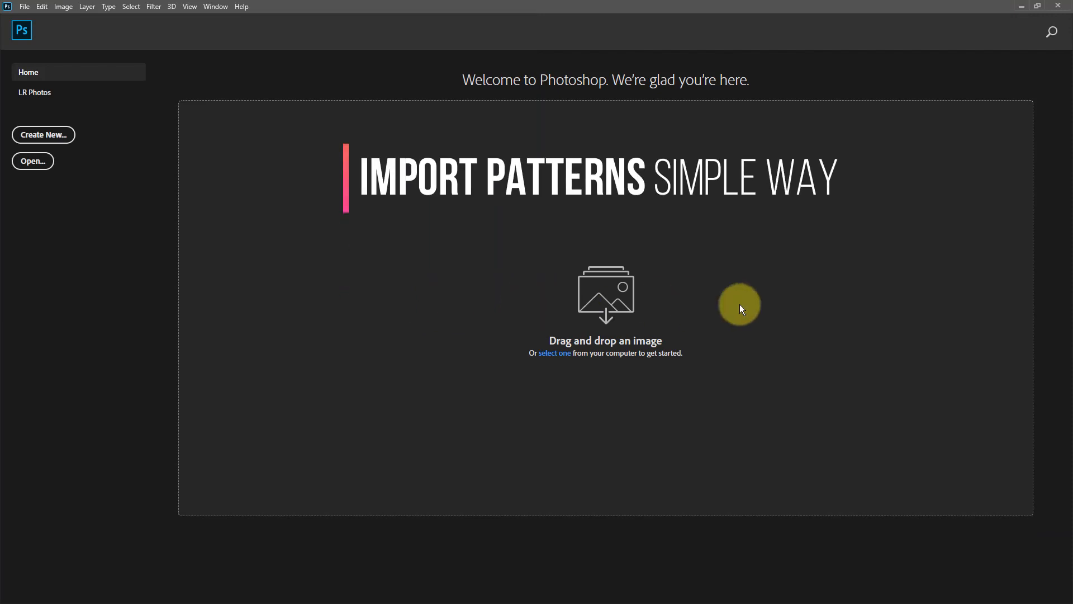
pyautogui.moveTo(867, 339)
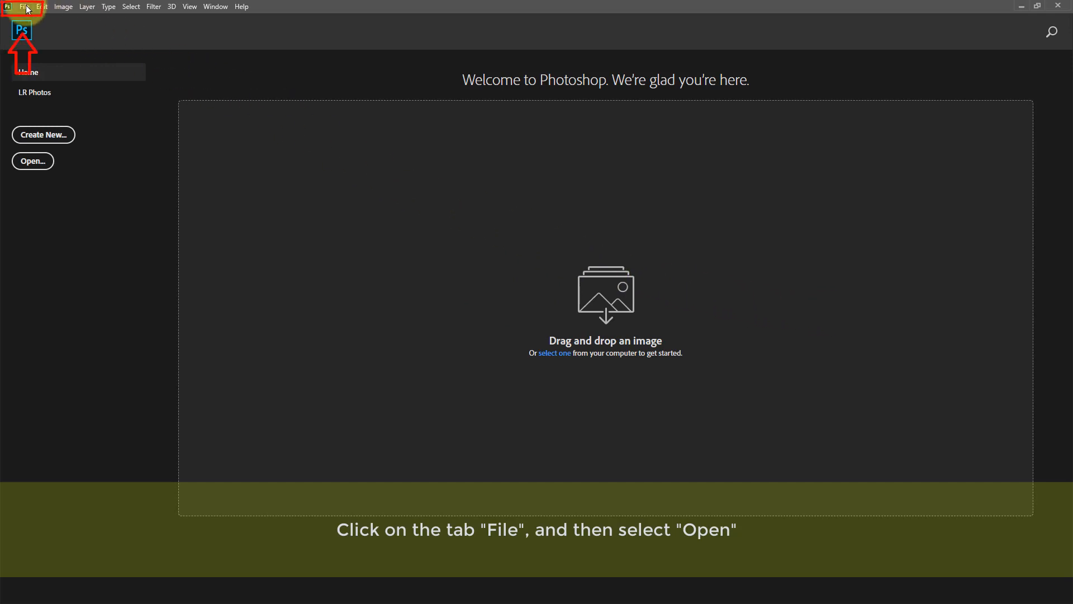
# - Open Amorjesu Patterns.pat from the same folder through File > Open
pyautogui.click(24, 6)
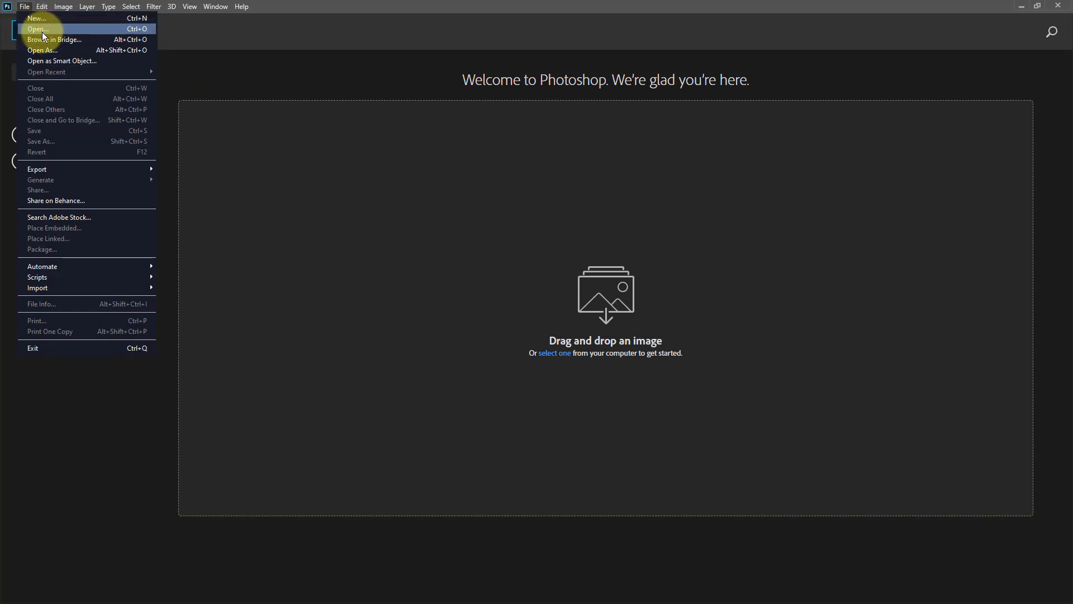
pyautogui.click(36, 29)
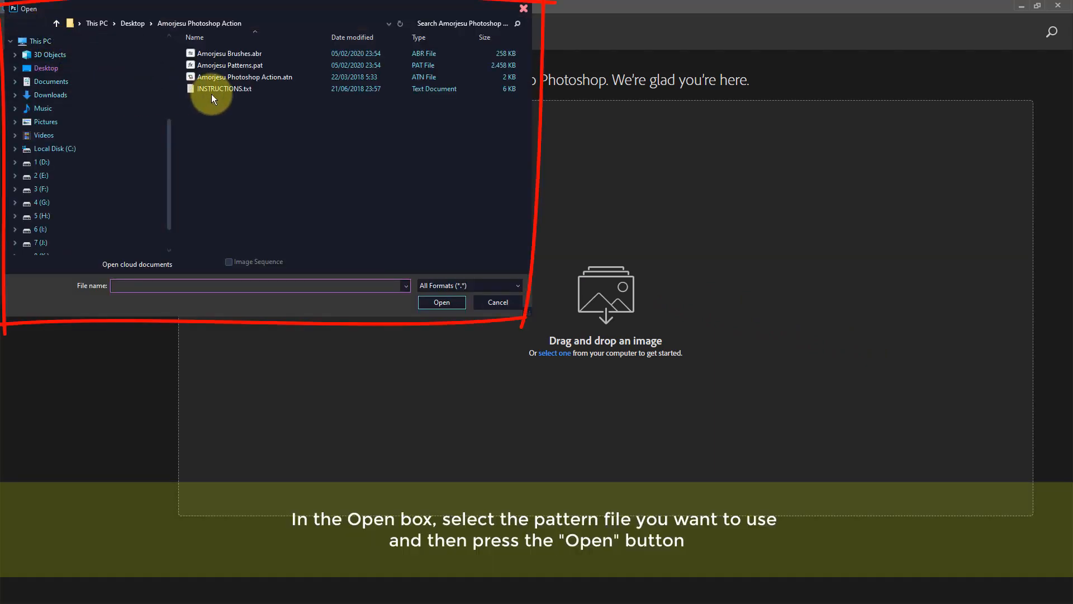
pyautogui.click(232, 65)
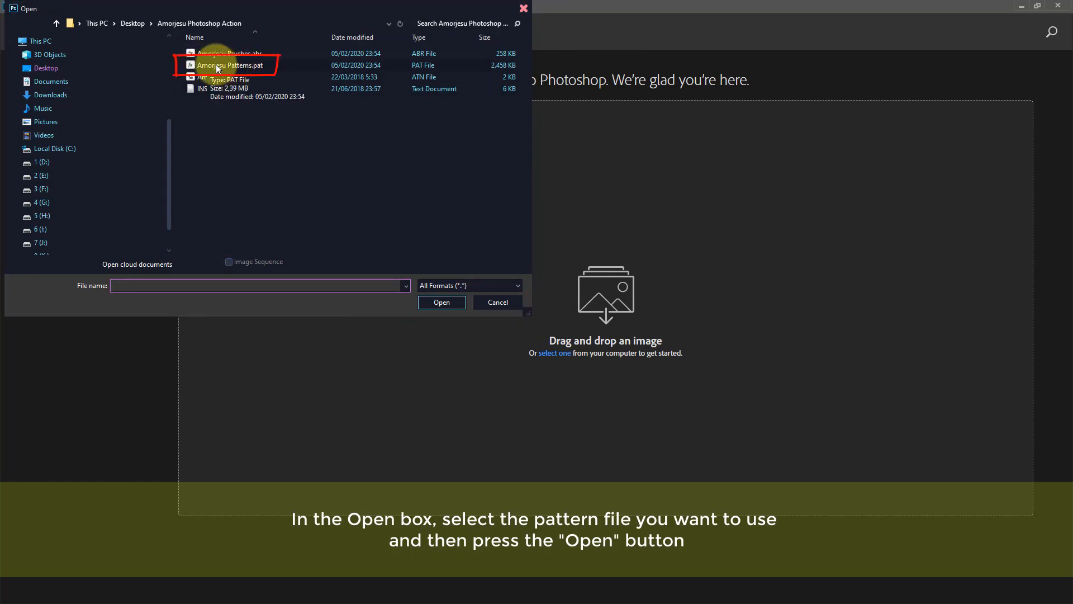
pyautogui.click(232, 65)
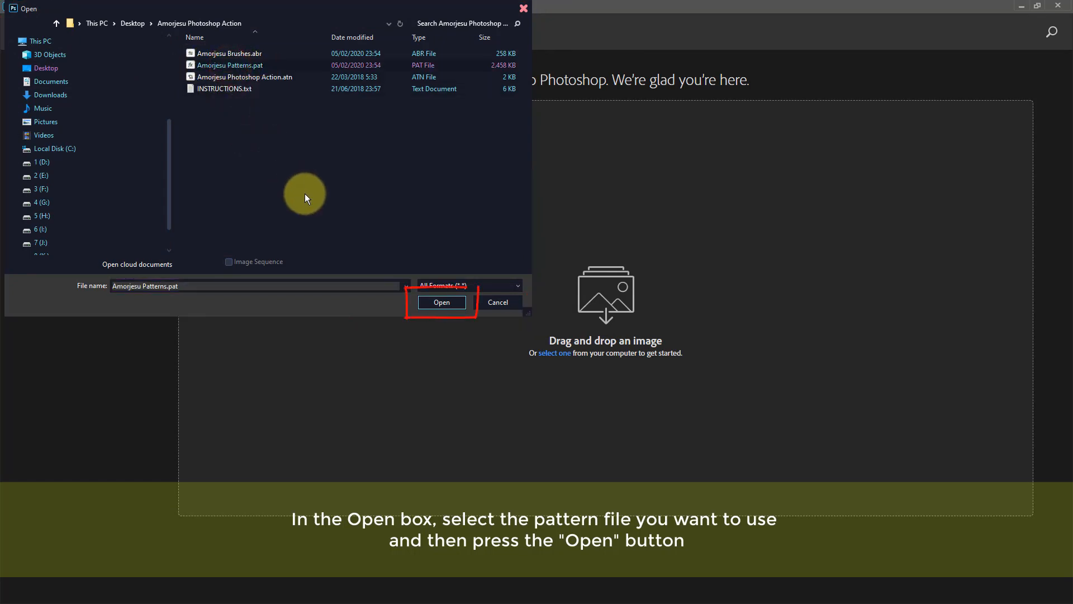
pyautogui.click(442, 302)
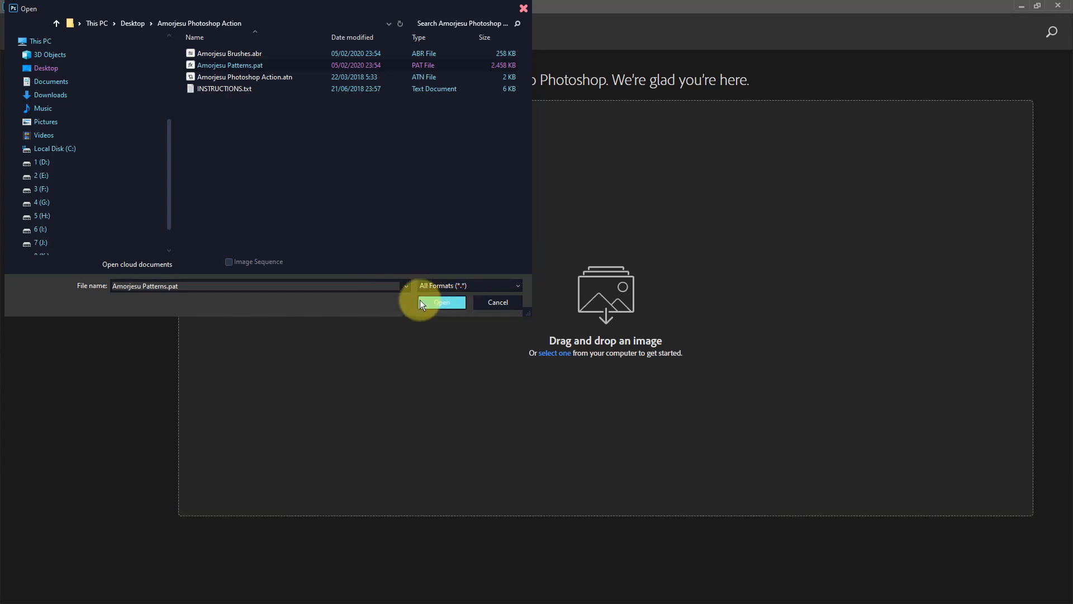
pyautogui.click(442, 301)
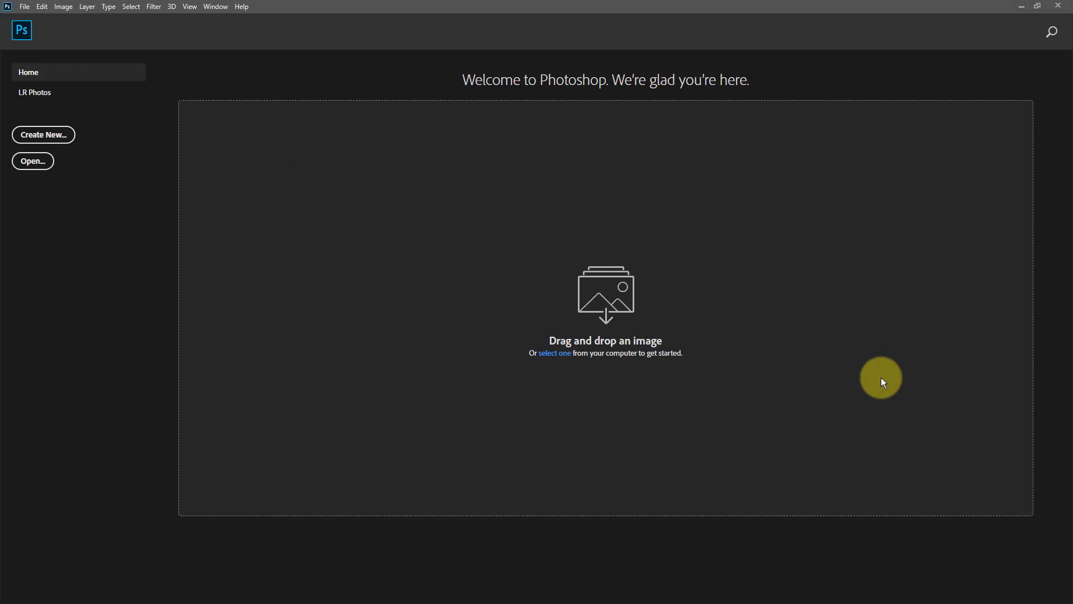
pyautogui.moveTo(720, 322)
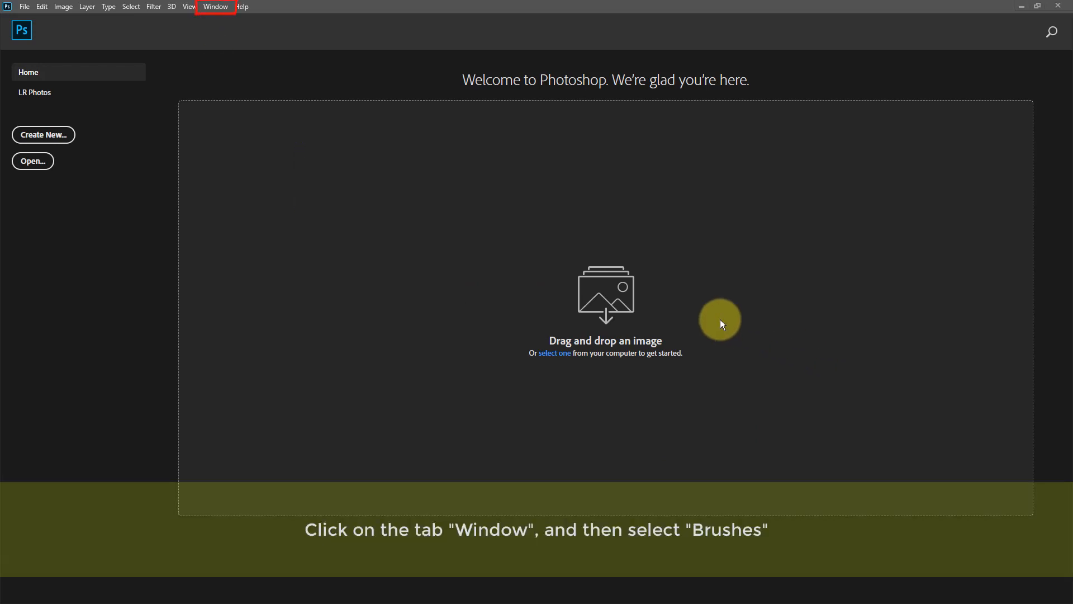
pyautogui.moveTo(215, 7)
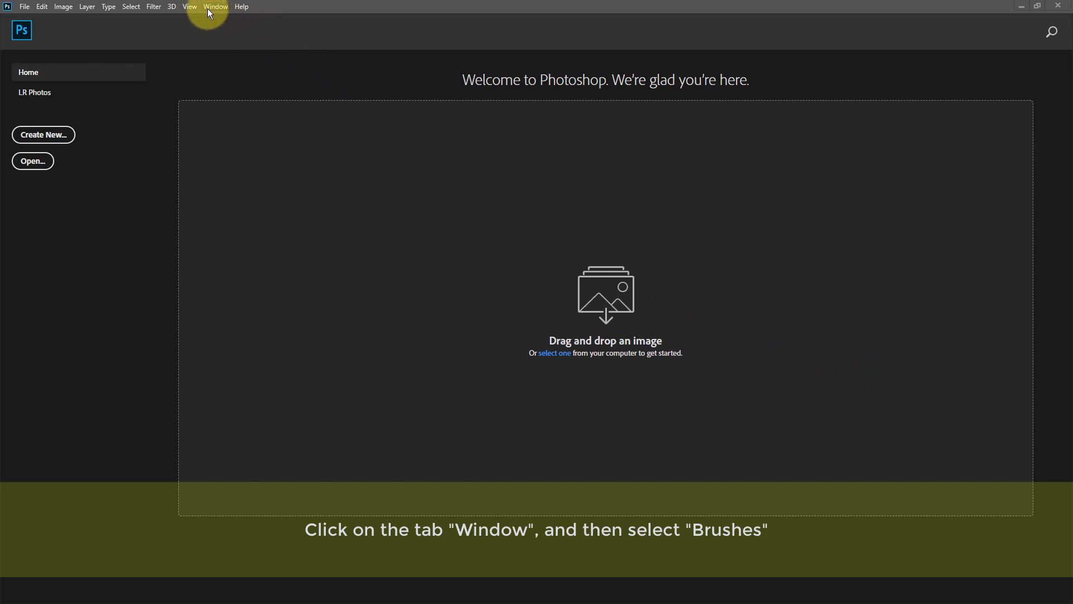
# - Show the Brushes panel from the Window menu and open its flyout options menu
pyautogui.click(216, 6)
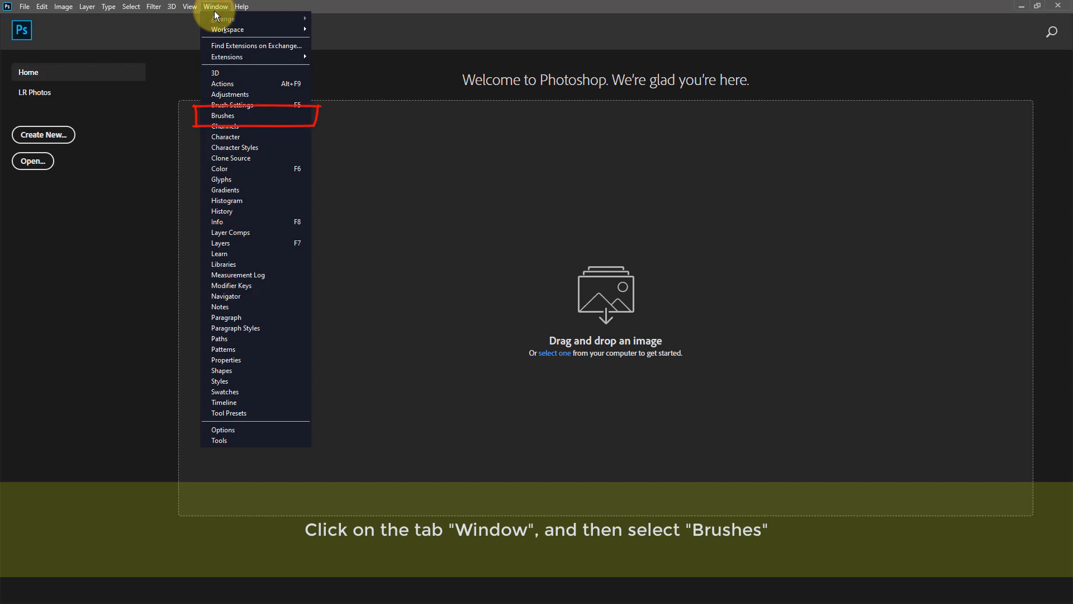
pyautogui.moveTo(223, 115)
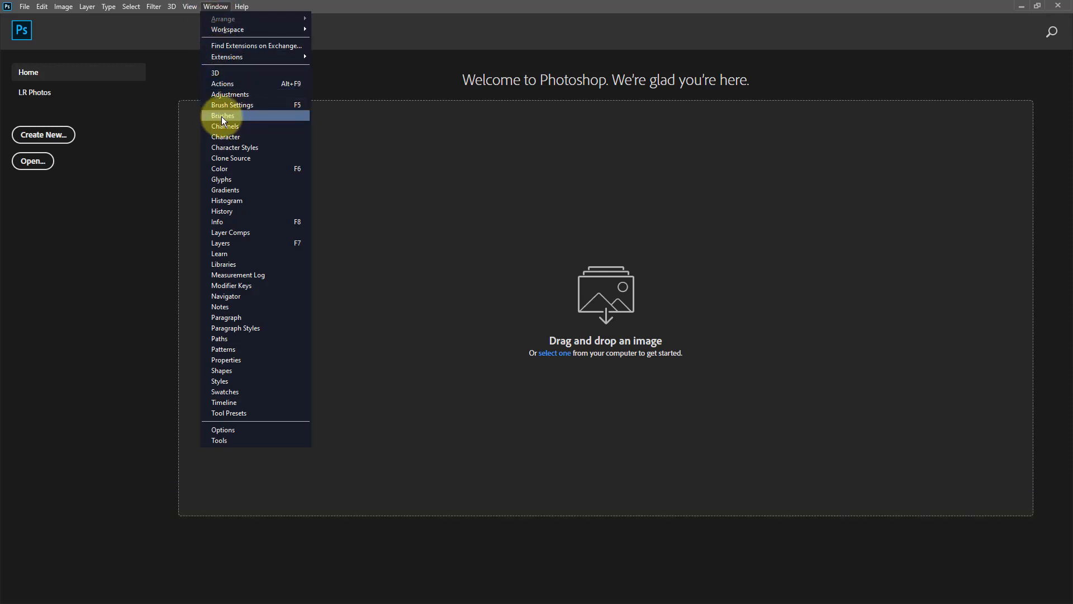
pyautogui.click(223, 115)
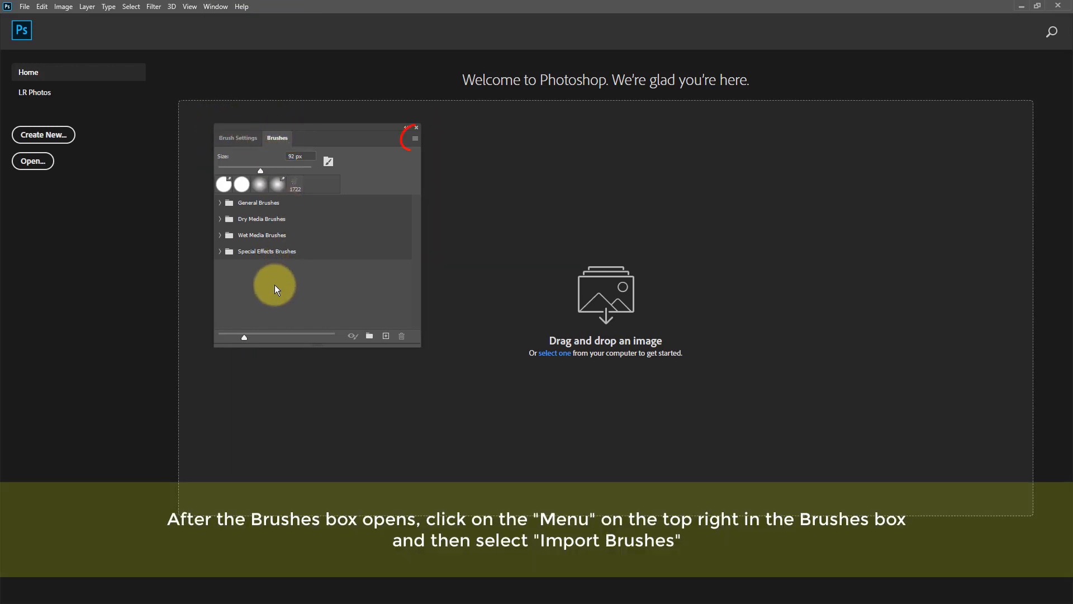
pyautogui.moveTo(377, 202)
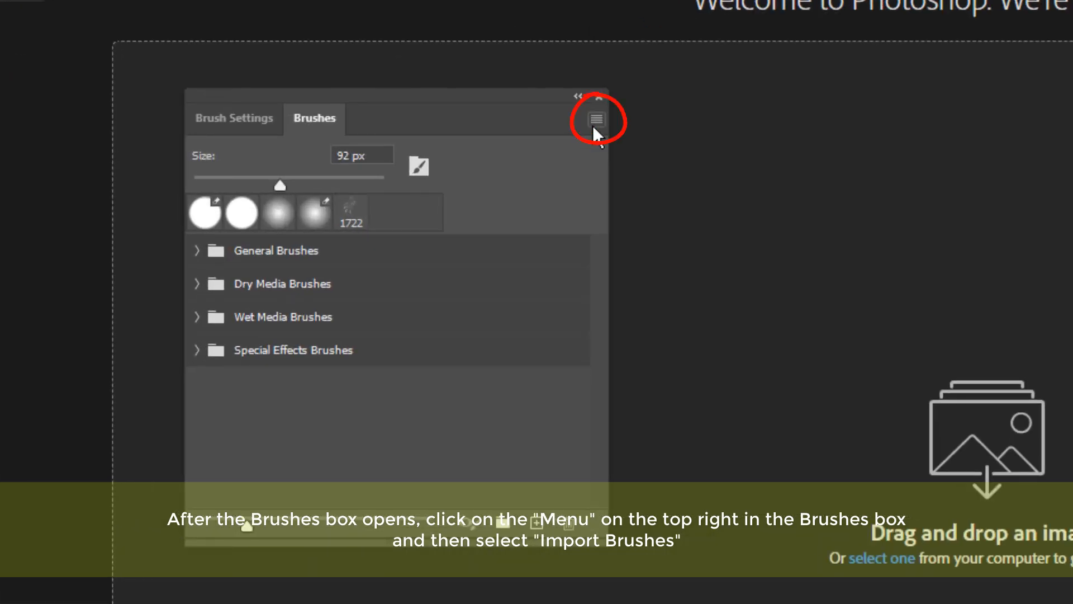
pyautogui.click(595, 118)
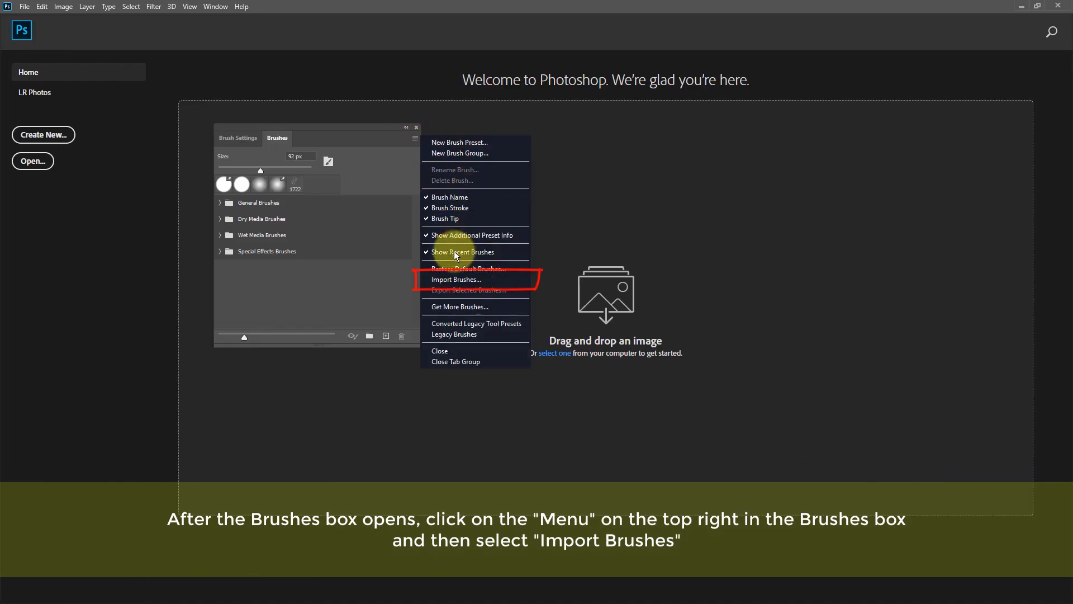
pyautogui.moveTo(456, 279)
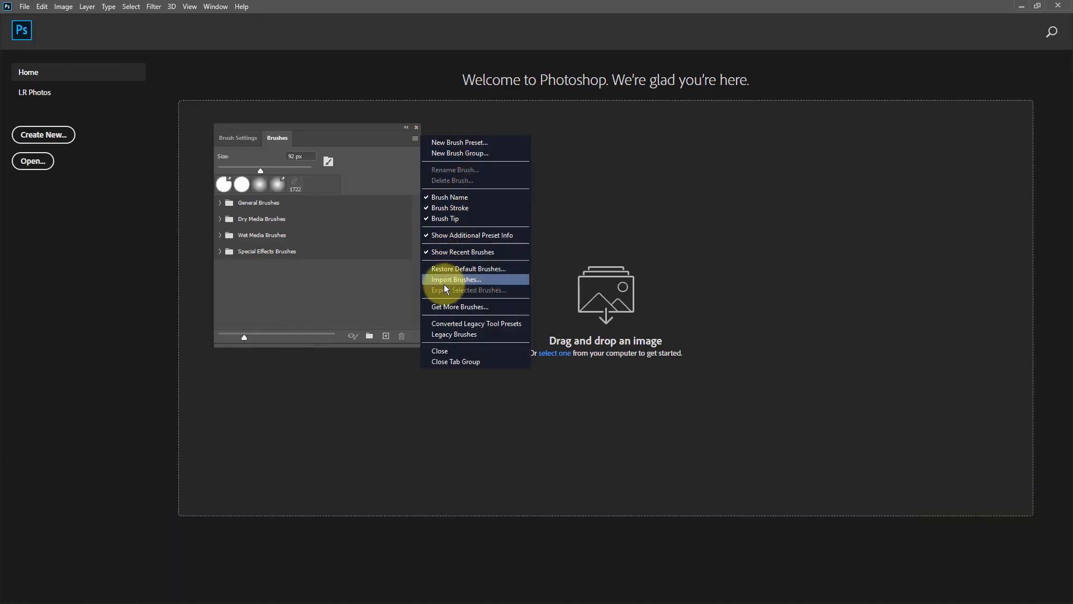
# - Load Amorjesu Brushes.abr, expand the new Amorjesu Brushes group and select AJ Brush 01
pyautogui.click(456, 279)
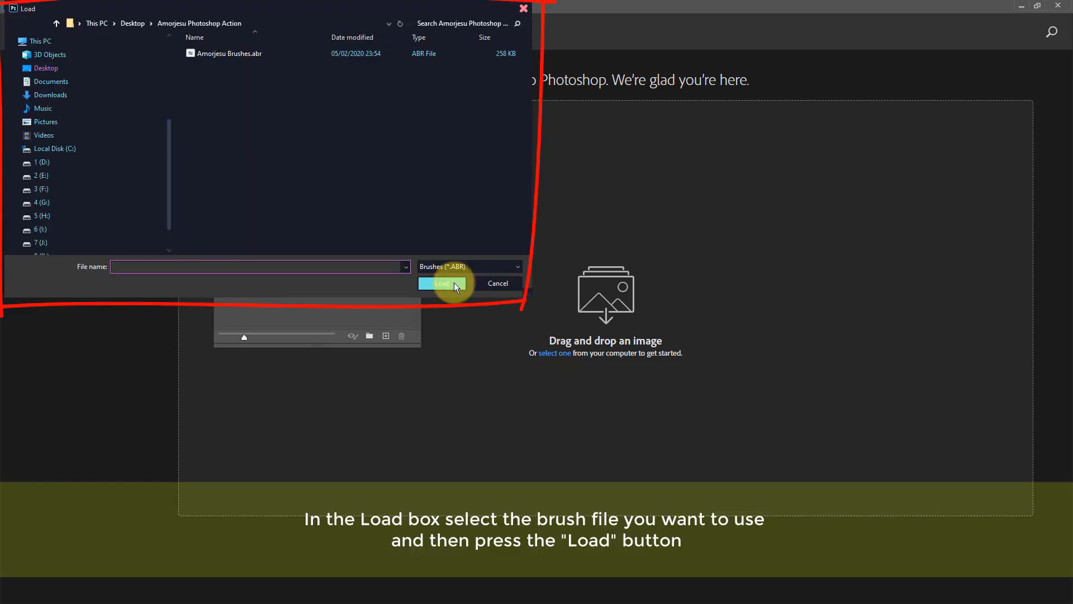
pyautogui.click(228, 54)
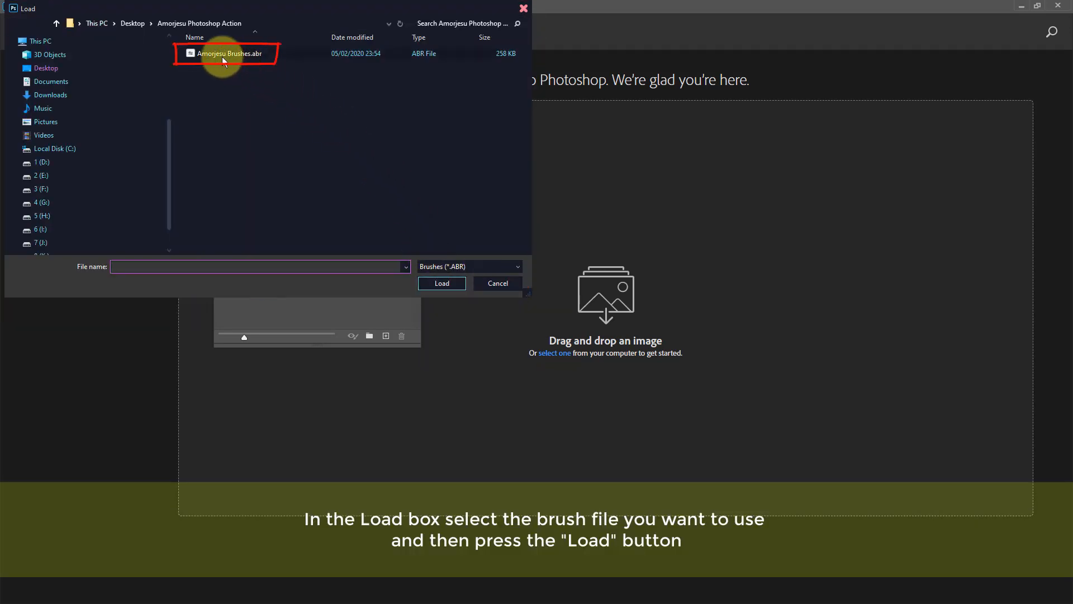
pyautogui.click(226, 54)
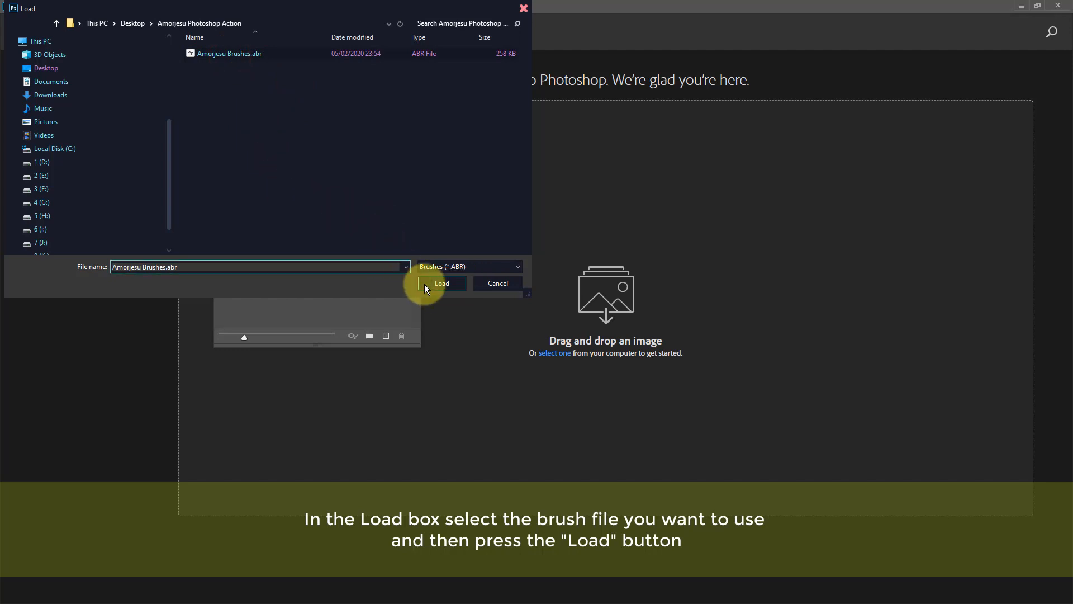
pyautogui.click(441, 283)
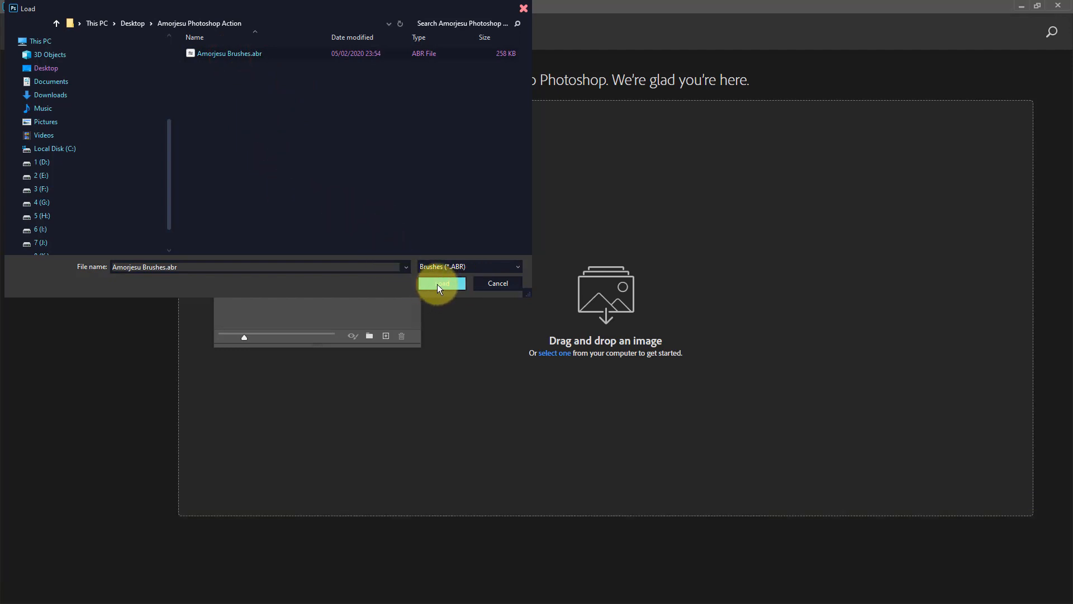
pyautogui.click(441, 283)
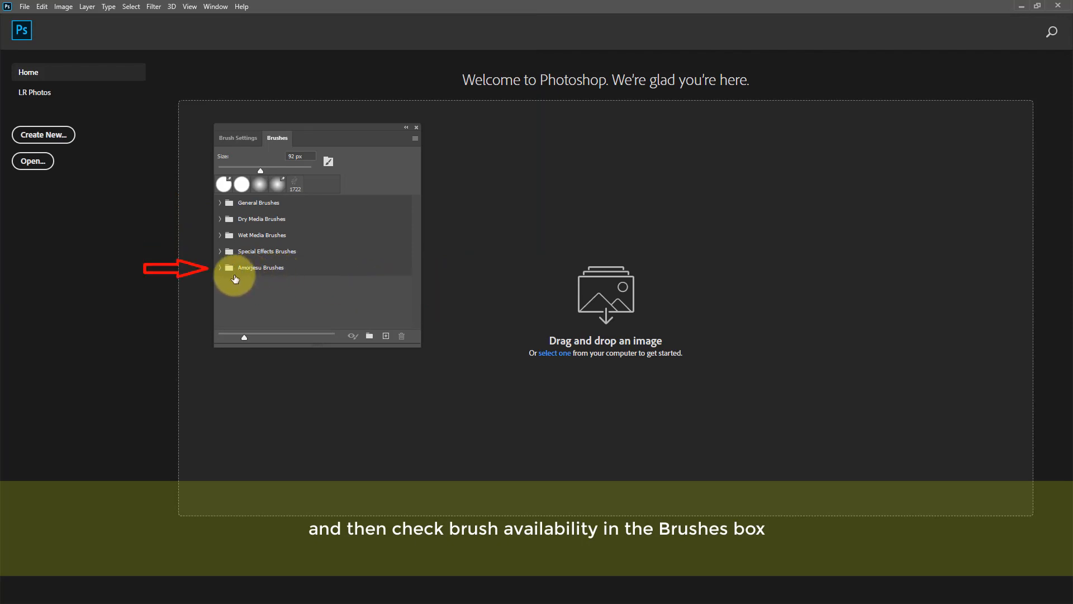
pyautogui.click(220, 268)
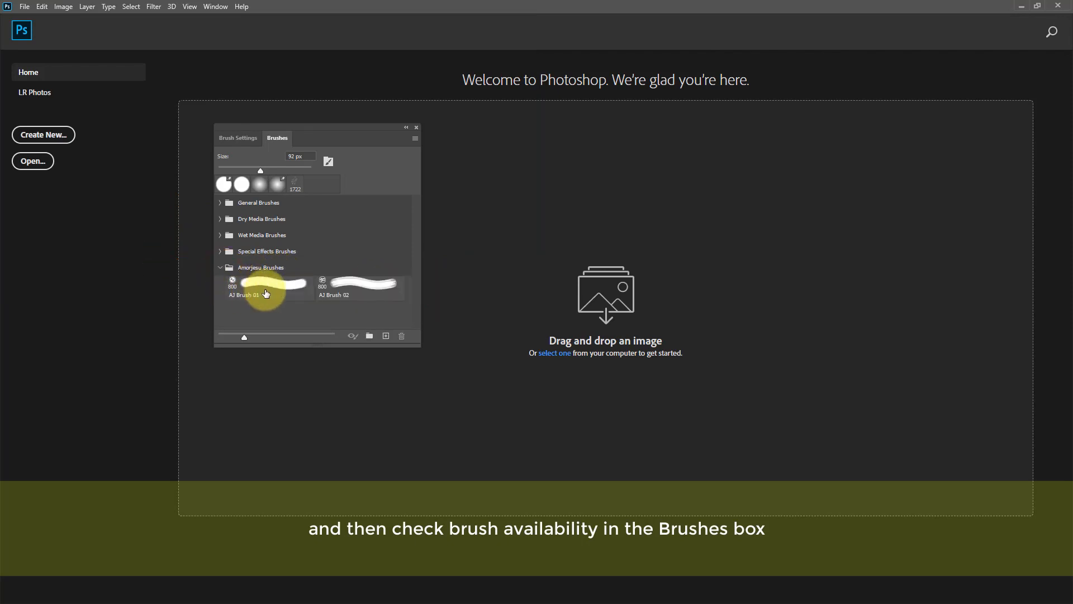
pyautogui.click(359, 288)
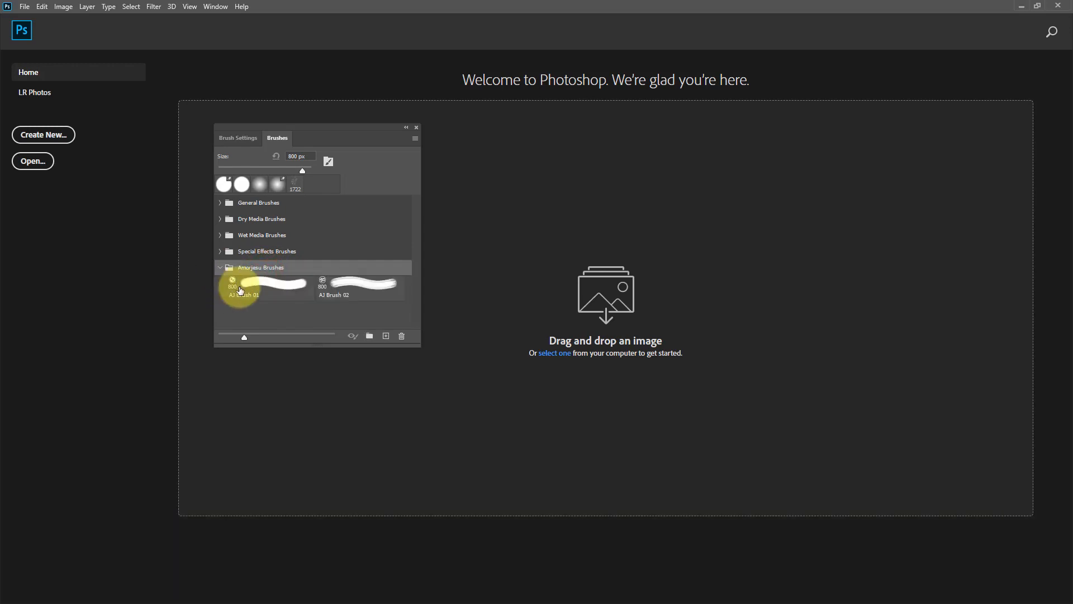
pyautogui.moveTo(303, 314)
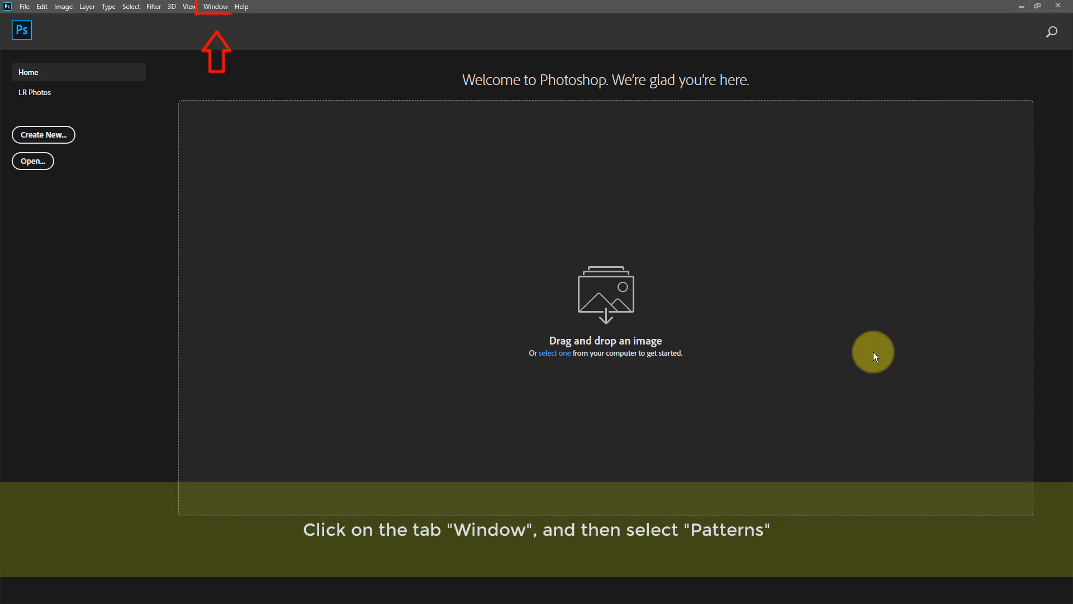
pyautogui.moveTo(409, 113)
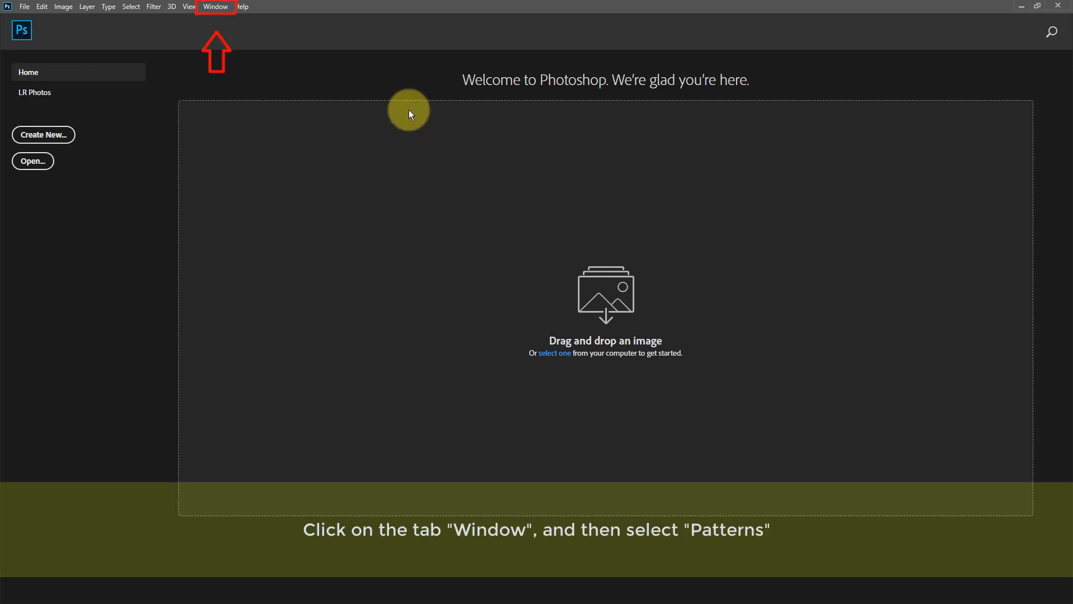
pyautogui.moveTo(214, 10)
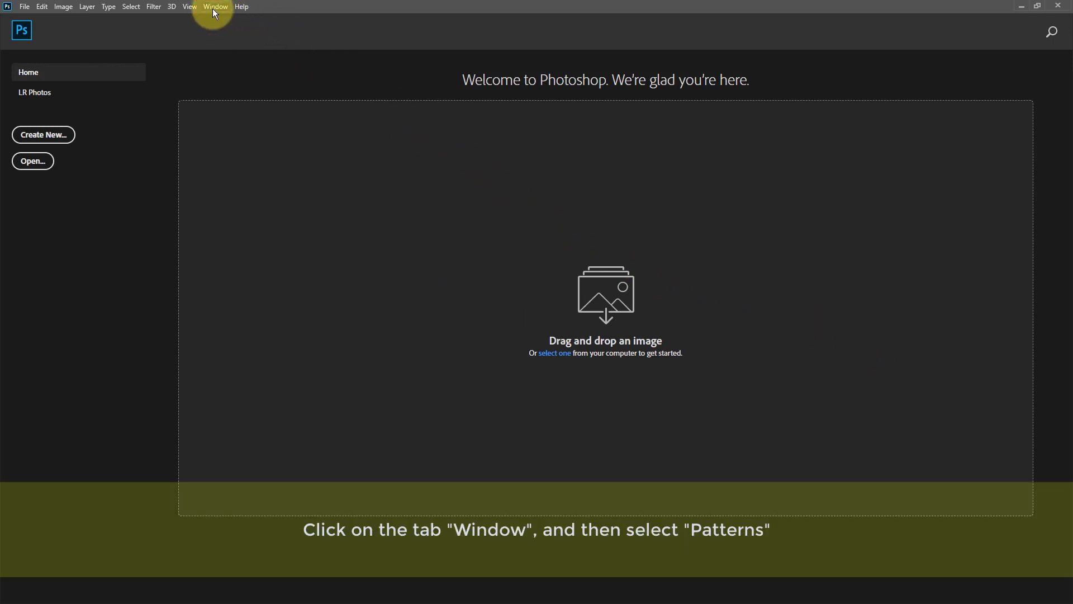
# - Show the Patterns panel from the Window menu and choose Import Patterns from its menu
pyautogui.click(214, 6)
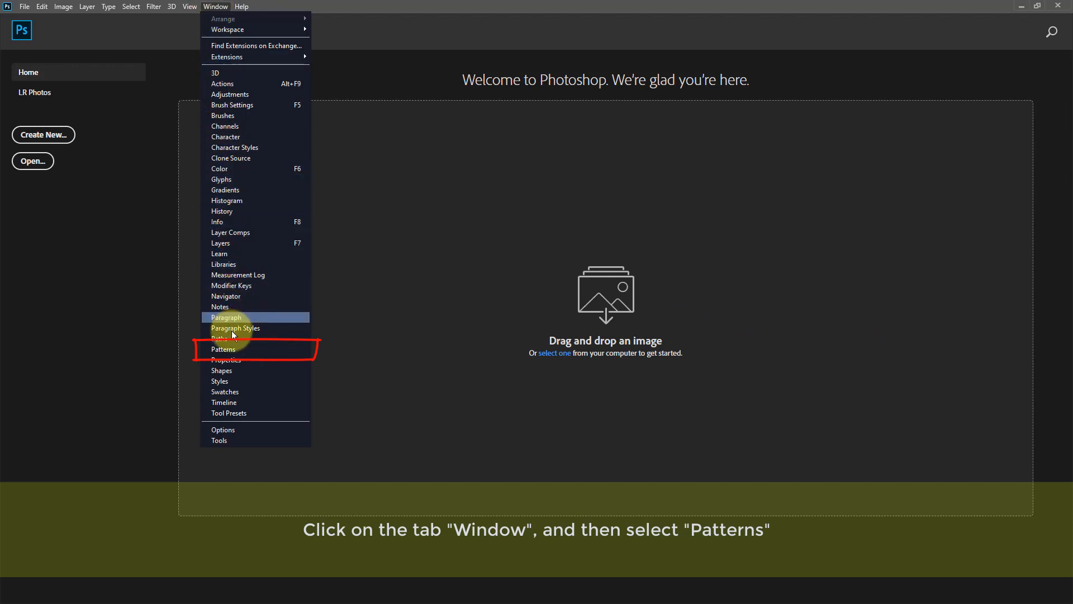
pyautogui.moveTo(225, 349)
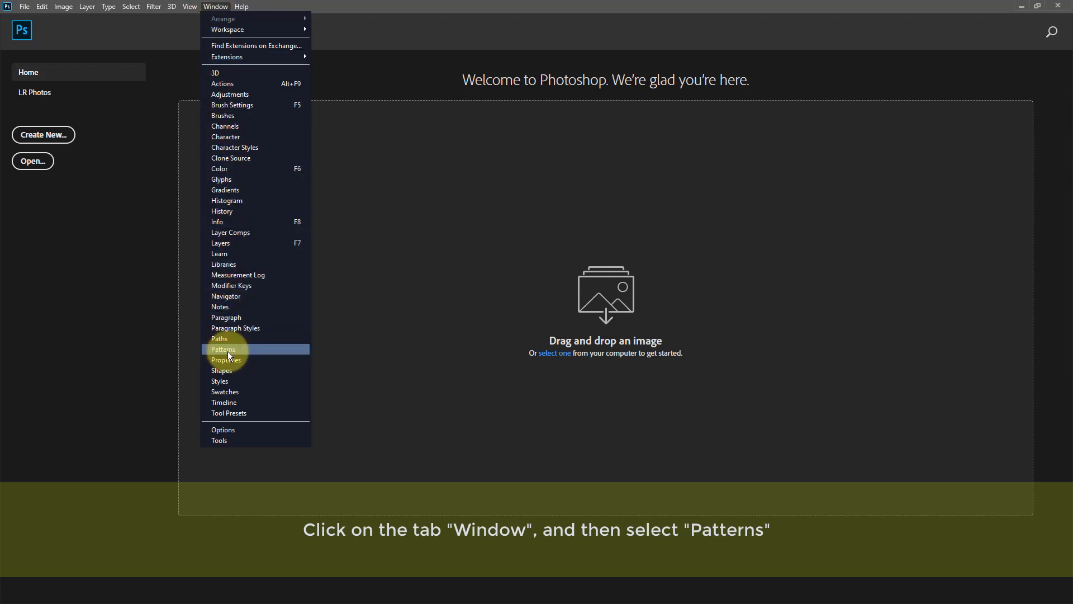
pyautogui.click(223, 349)
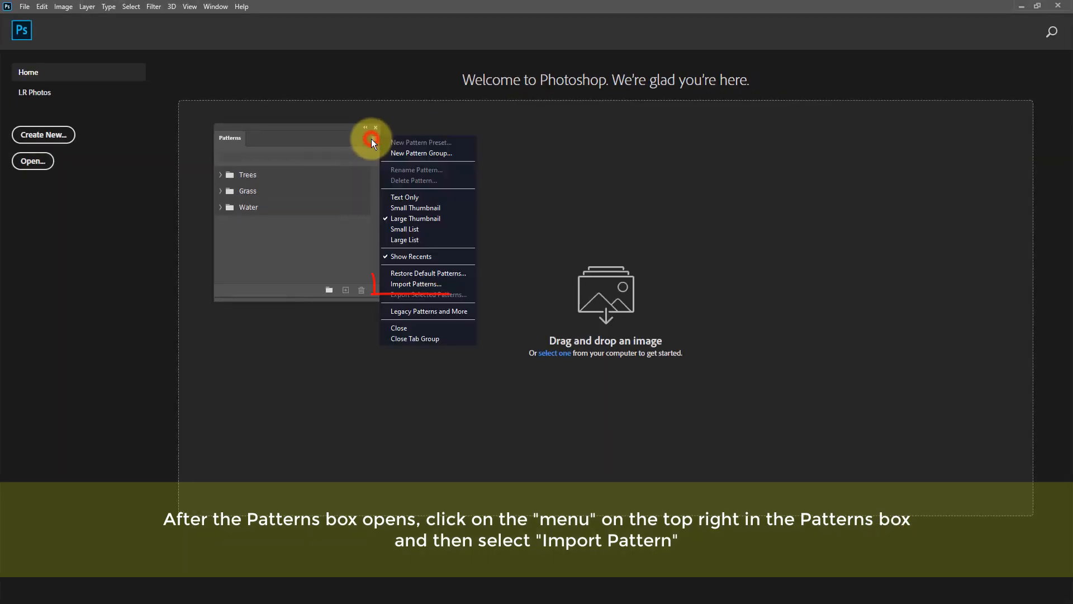
pyautogui.moveTo(411, 241)
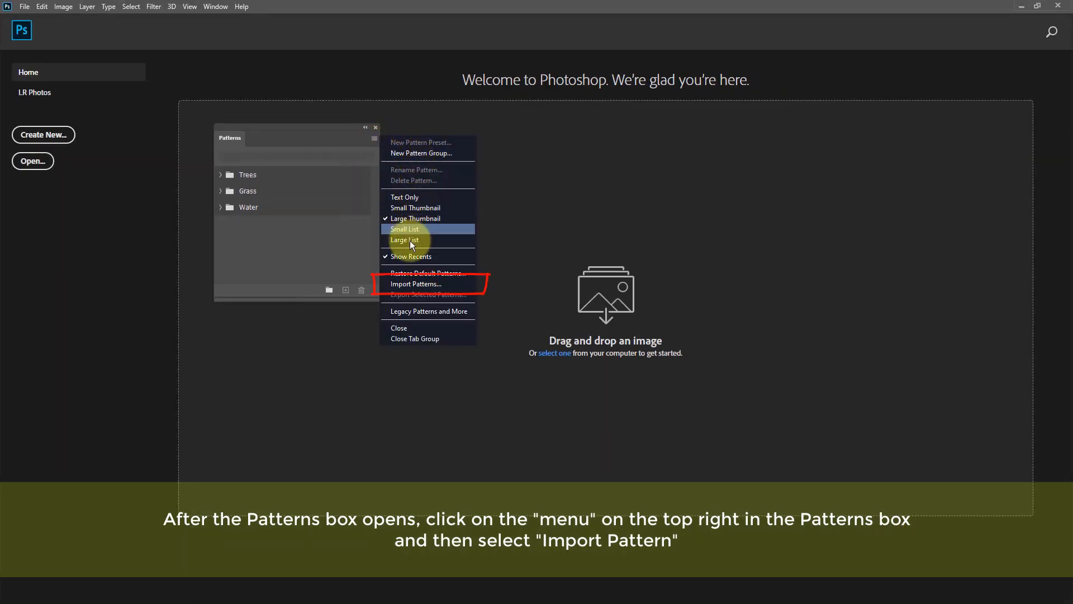
pyautogui.moveTo(415, 288)
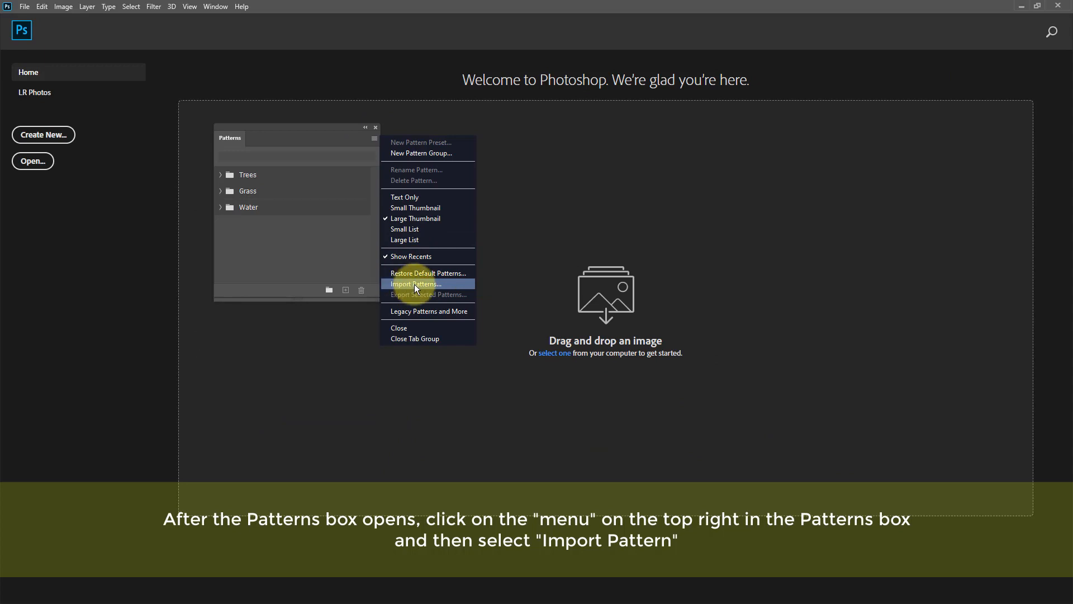
pyautogui.click(416, 284)
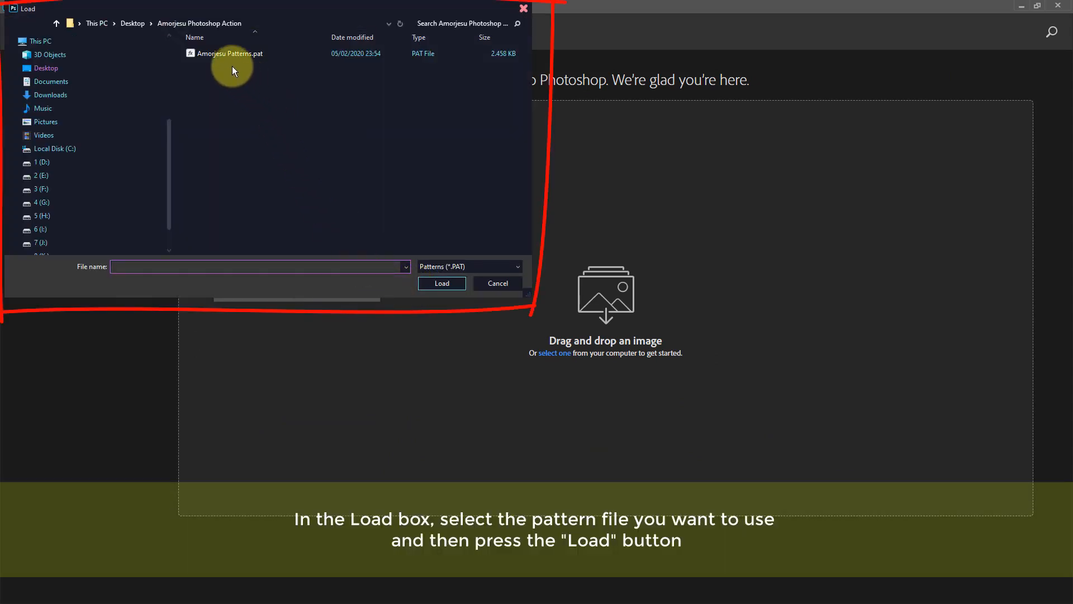
# - Select and load Amorjesu Patterns.pat in the import dialog
pyautogui.click(229, 54)
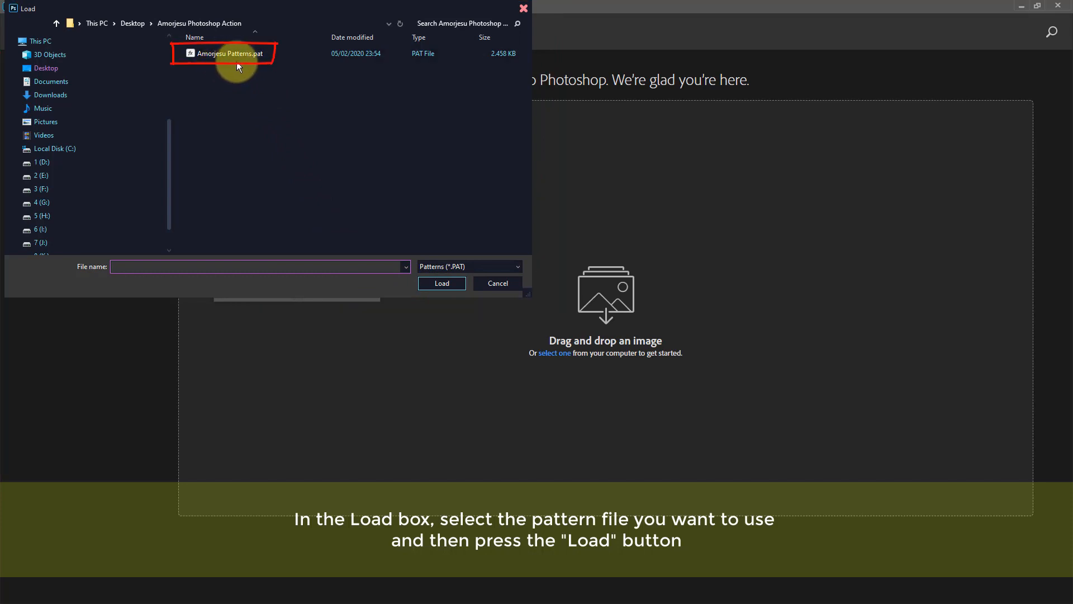
pyautogui.click(230, 54)
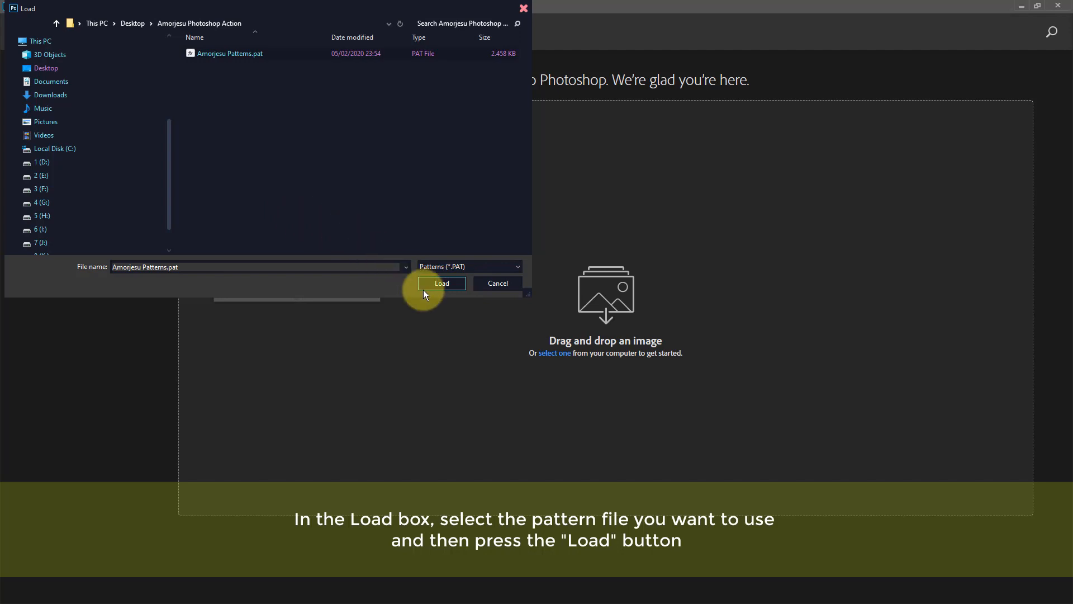
pyautogui.click(442, 282)
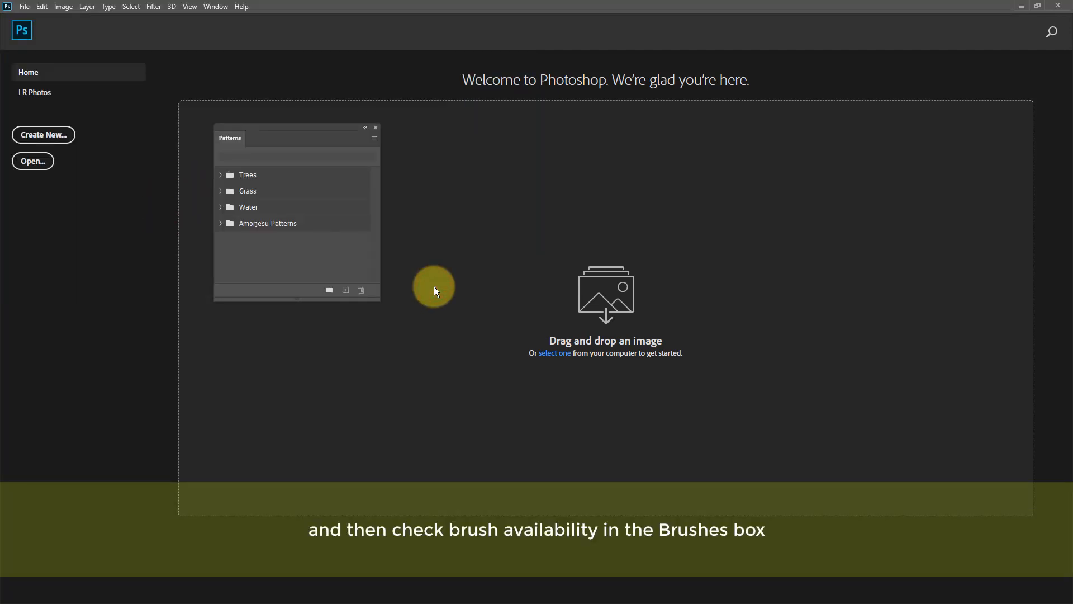
# - Expand the Amorjesu Patterns group to view its patterns, then minimize Photoshop
pyautogui.click(267, 223)
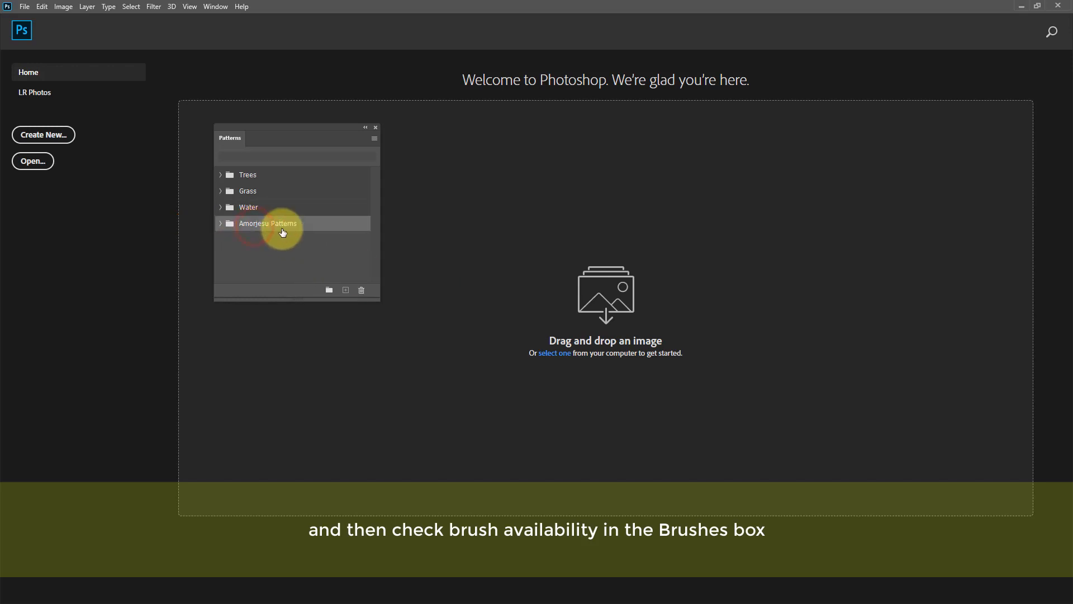
pyautogui.click(221, 223)
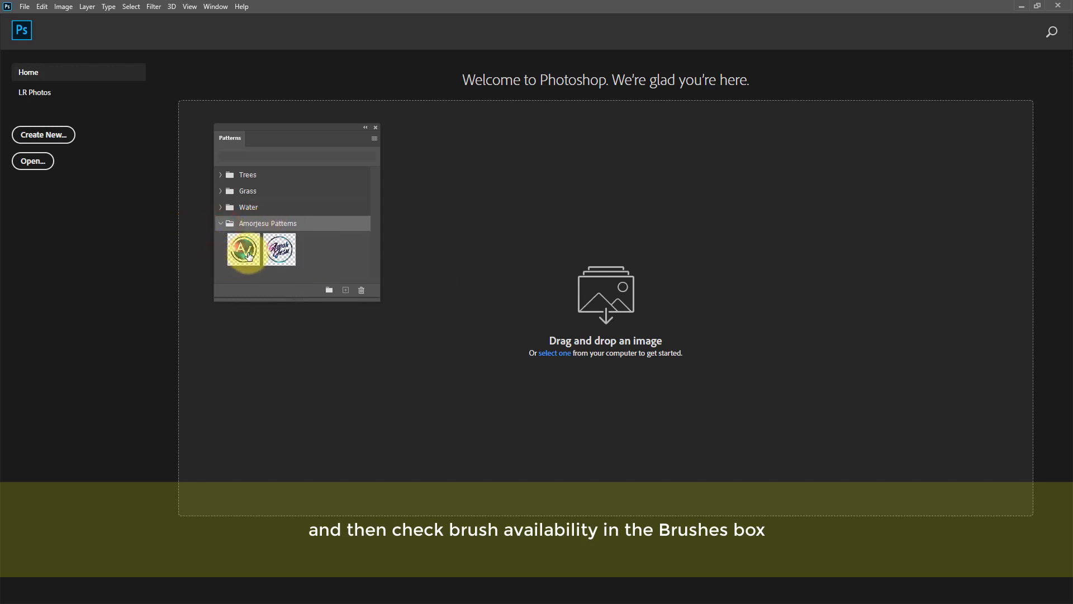
pyautogui.click(243, 248)
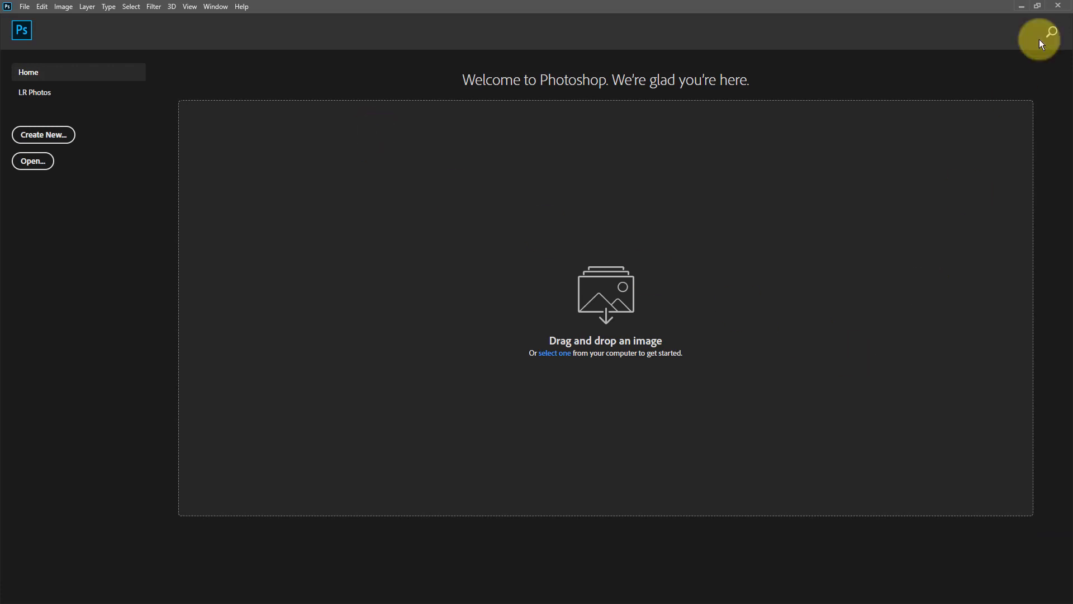
pyautogui.click(1036, 5)
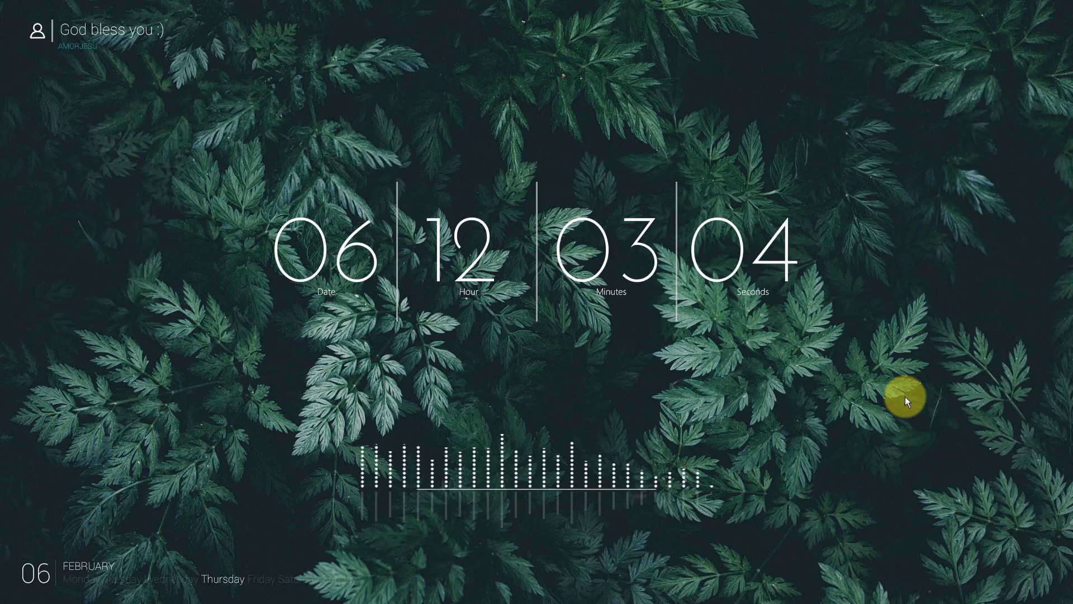